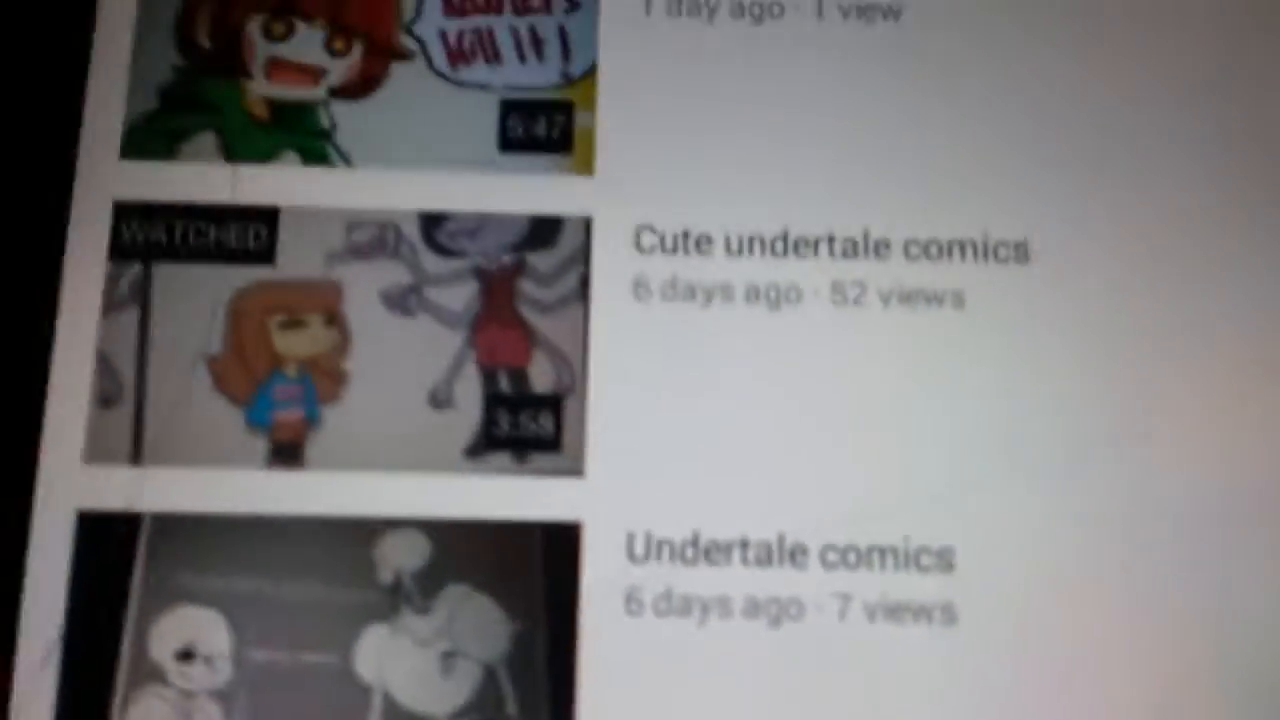
scroll("down", 3)
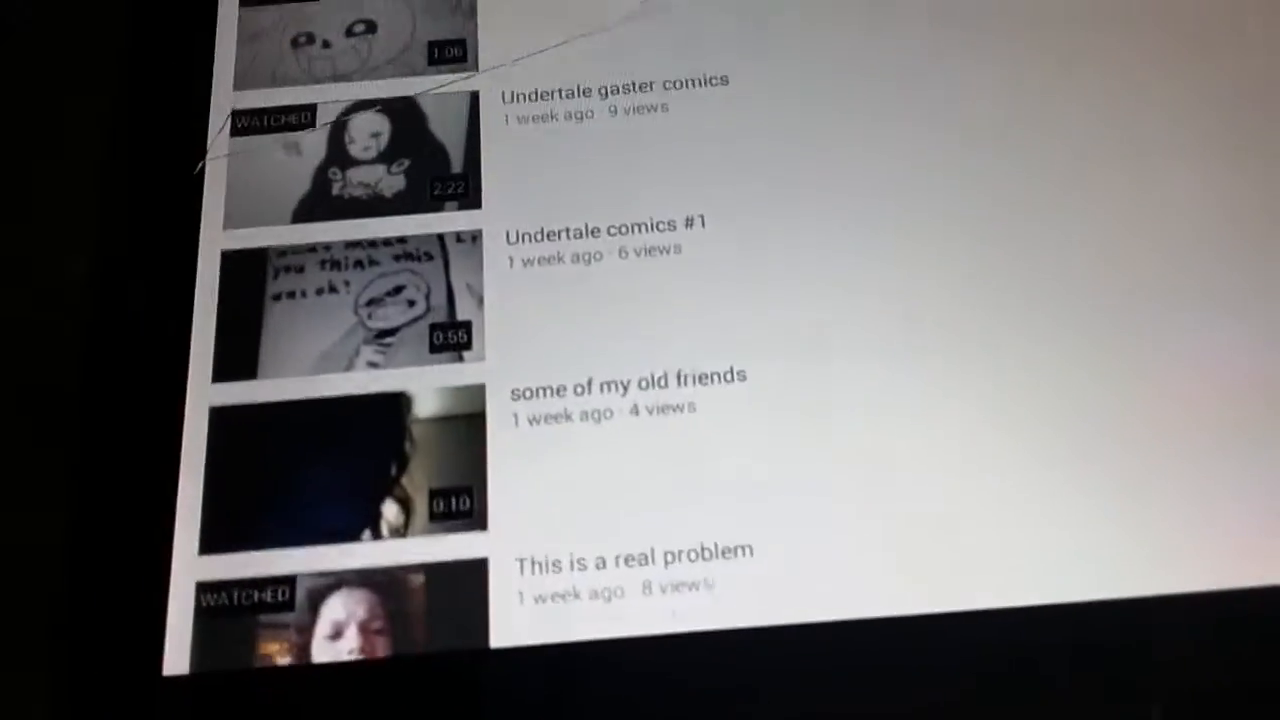
scroll("up", 3)
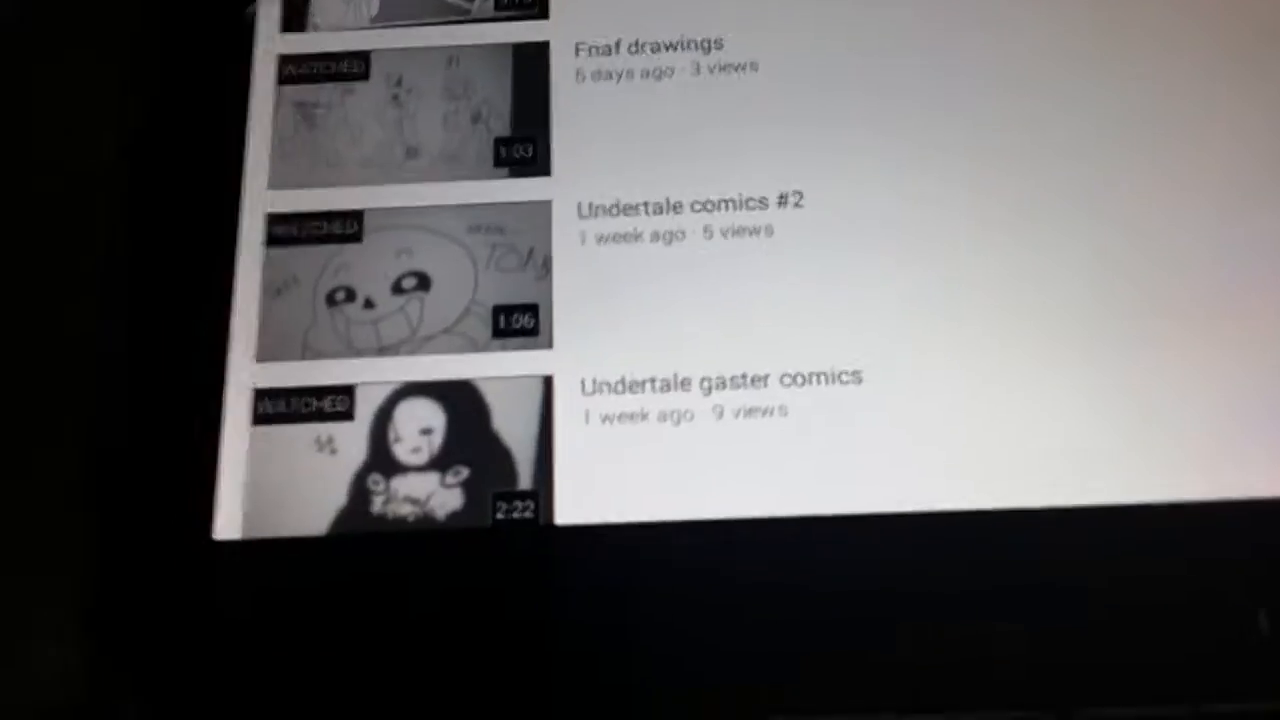